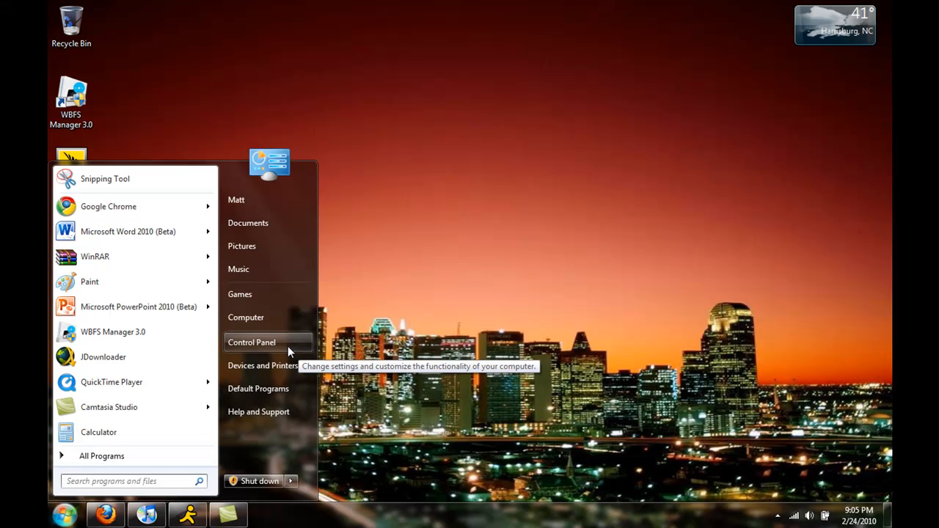
mouse_move(278, 359)
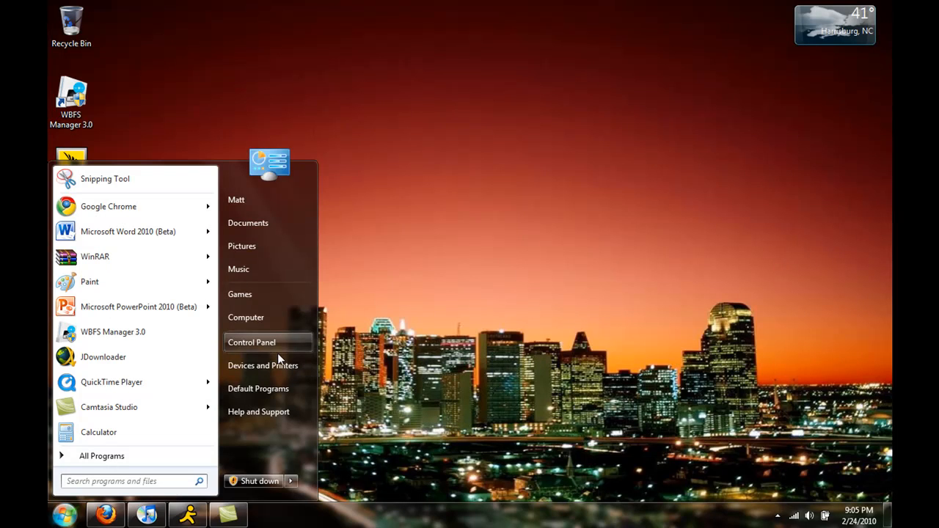
Launch Control Panel from the Start menu, then browse down the All Programs list
left_click(253, 344)
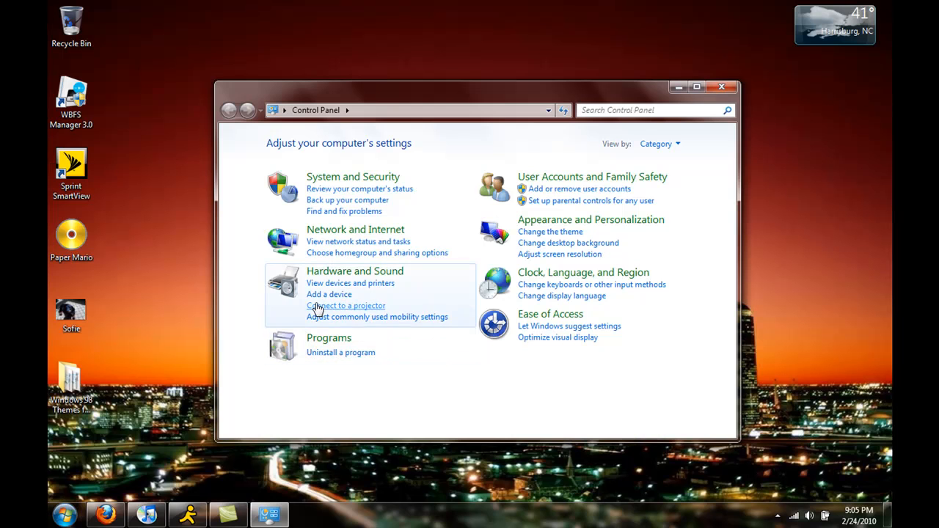
left_click(64, 515)
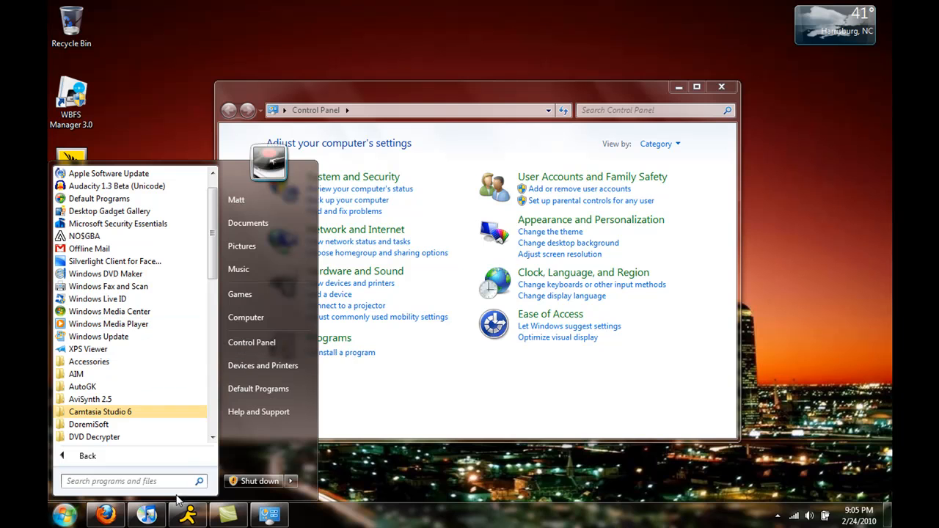
mouse_move(154, 322)
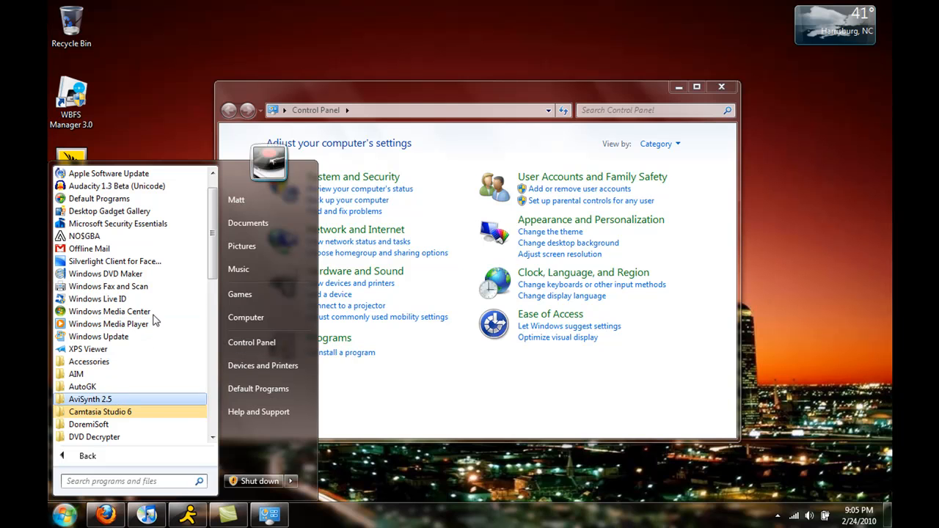
scroll("down", 3)
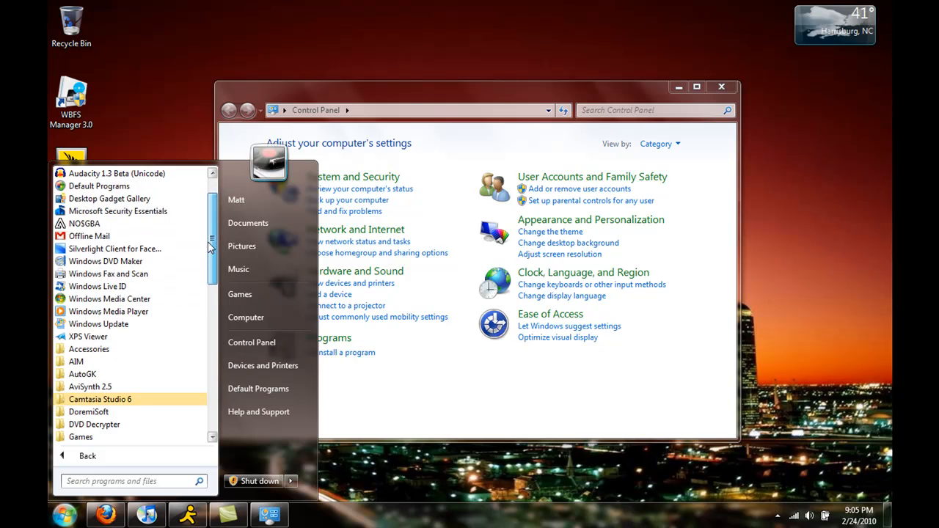
scroll("down", 3)
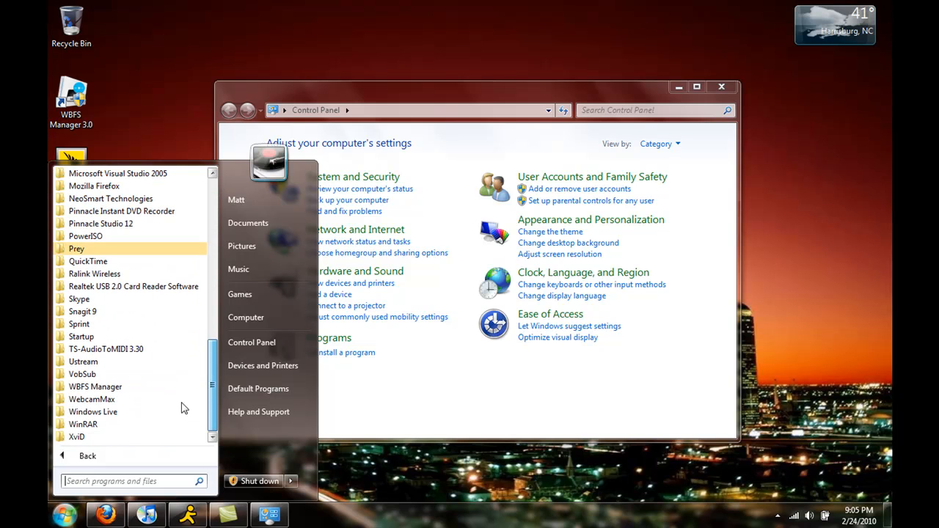
mouse_move(79, 299)
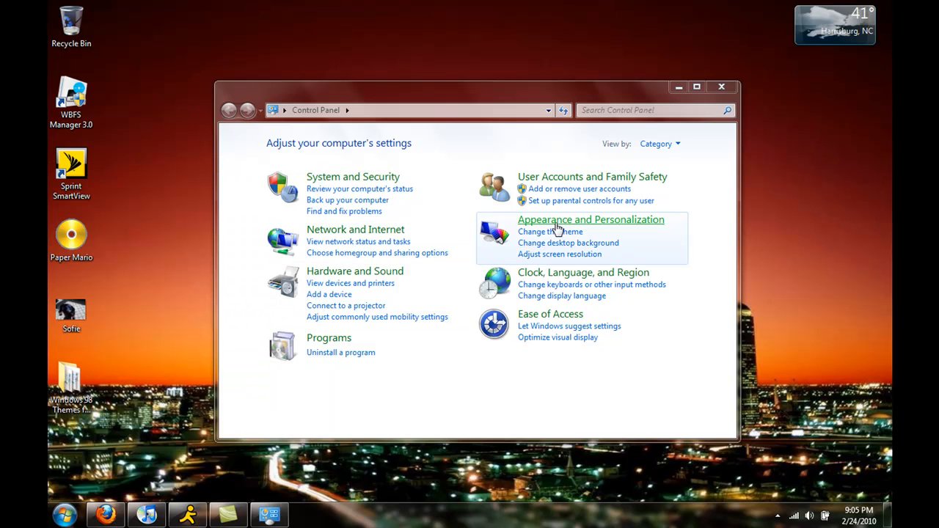
mouse_move(589, 220)
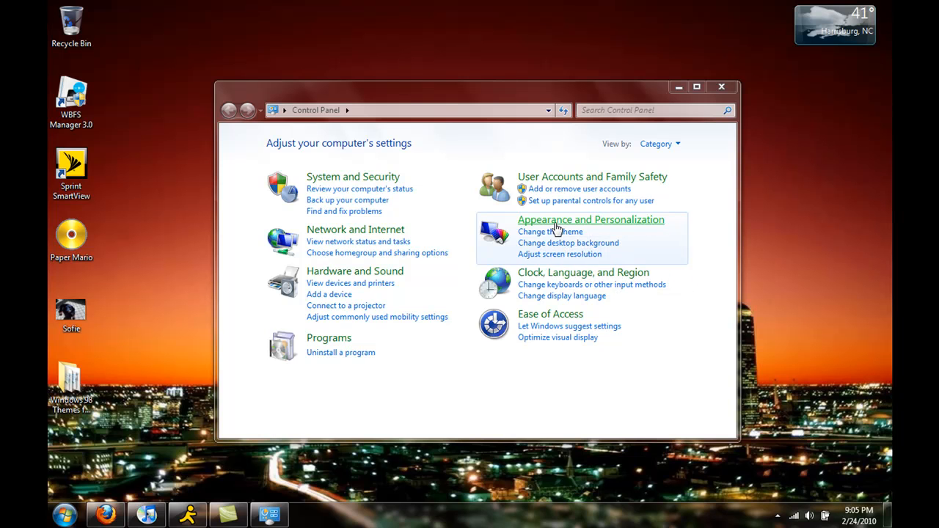
mouse_move(329, 337)
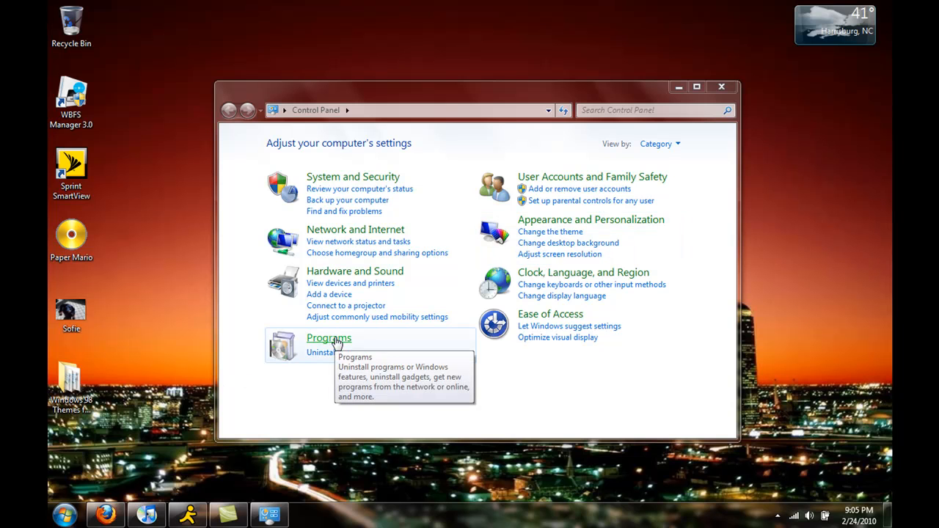
mouse_move(335, 345)
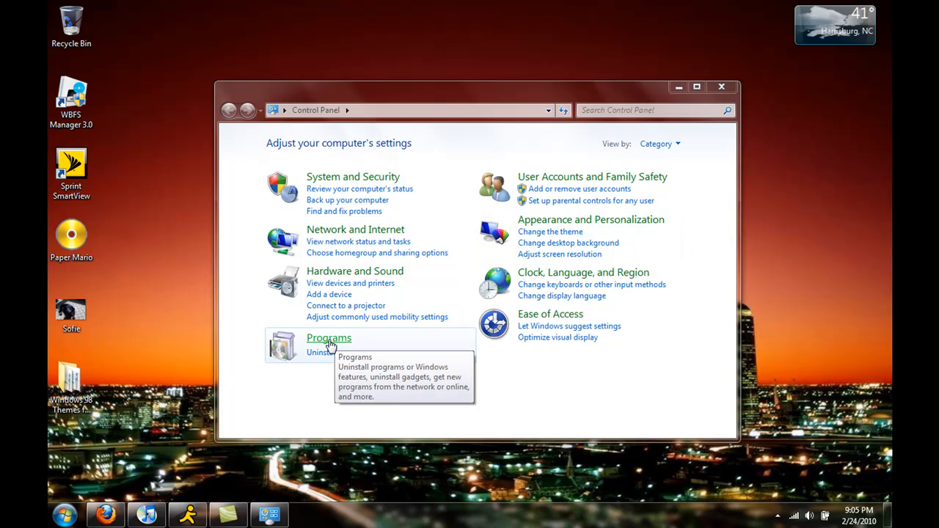
Go into the Programs category listing Programs and Features, Default Programs, Desktop Gadgets and Java
left_click(329, 338)
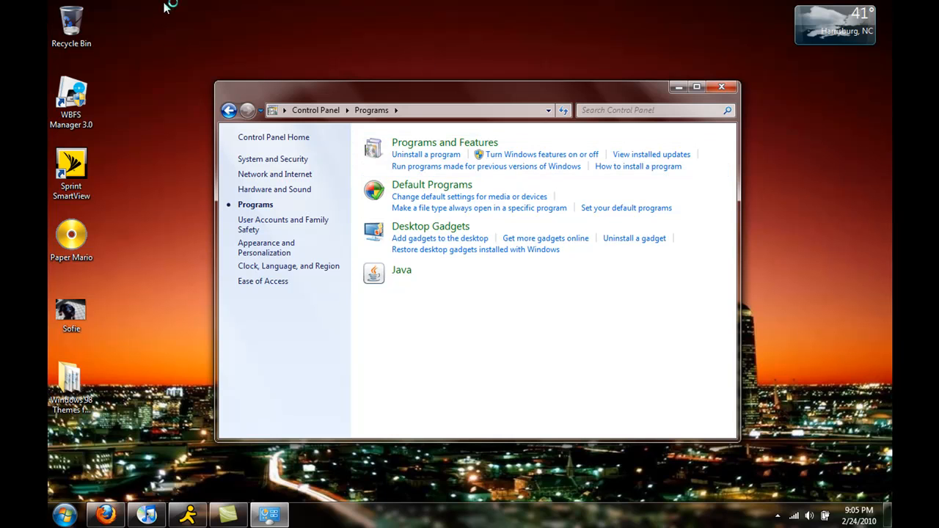
Show Windows Features, scroll to XPS Viewer, toggle it and dismiss the warning
left_click(541, 154)
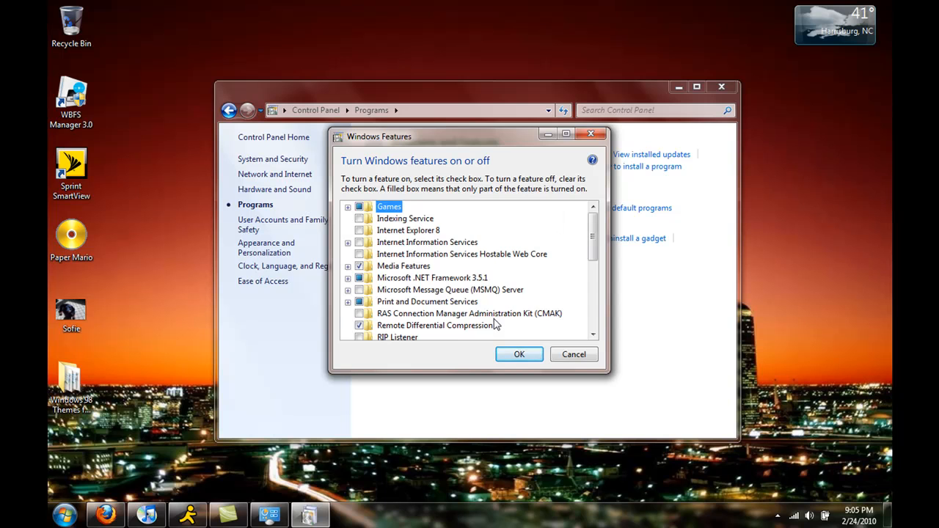
mouse_move(355, 146)
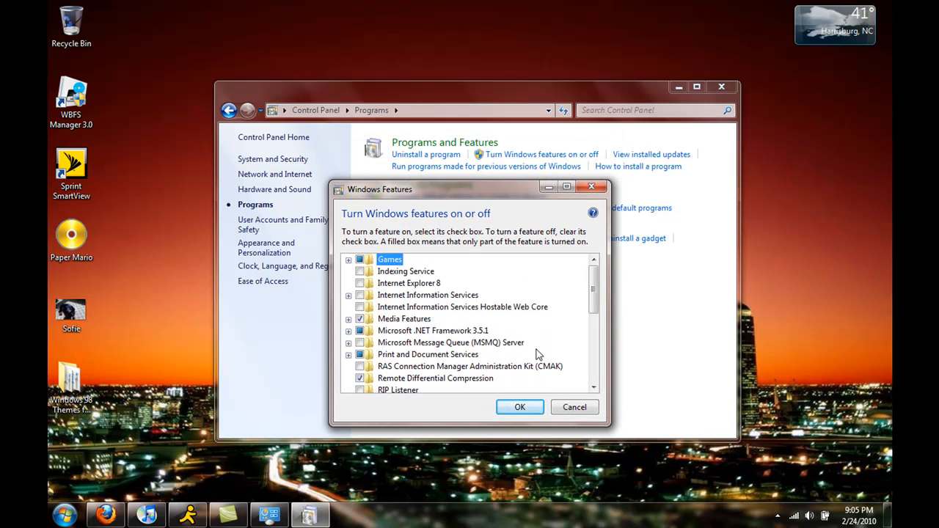
scroll("down", 3)
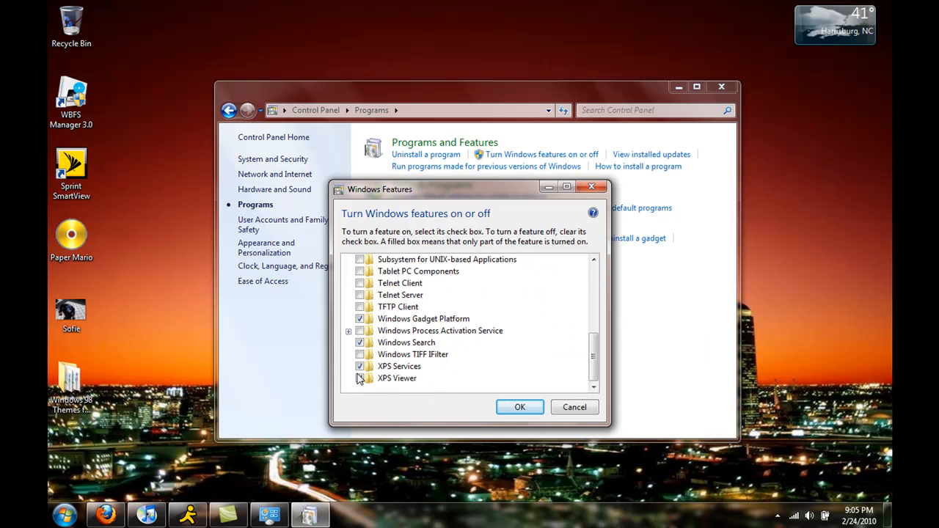
left_click(360, 379)
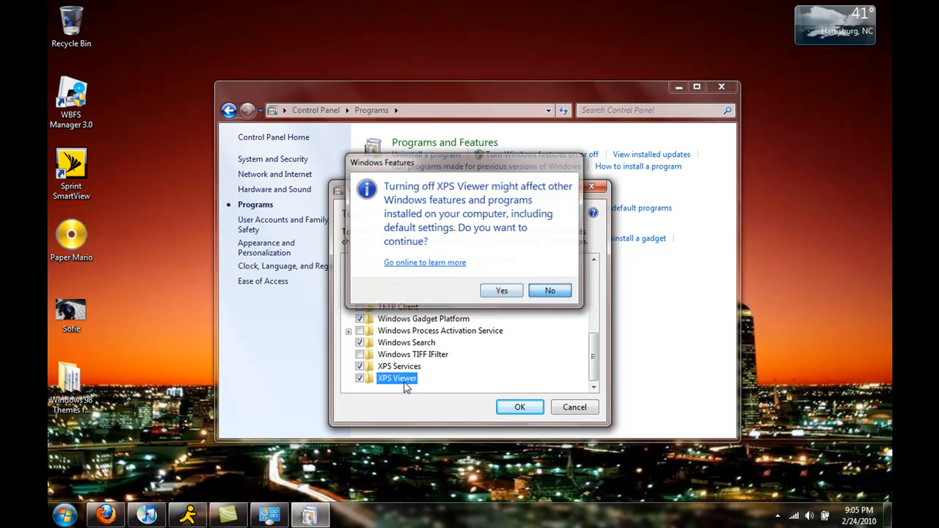
left_click(502, 290)
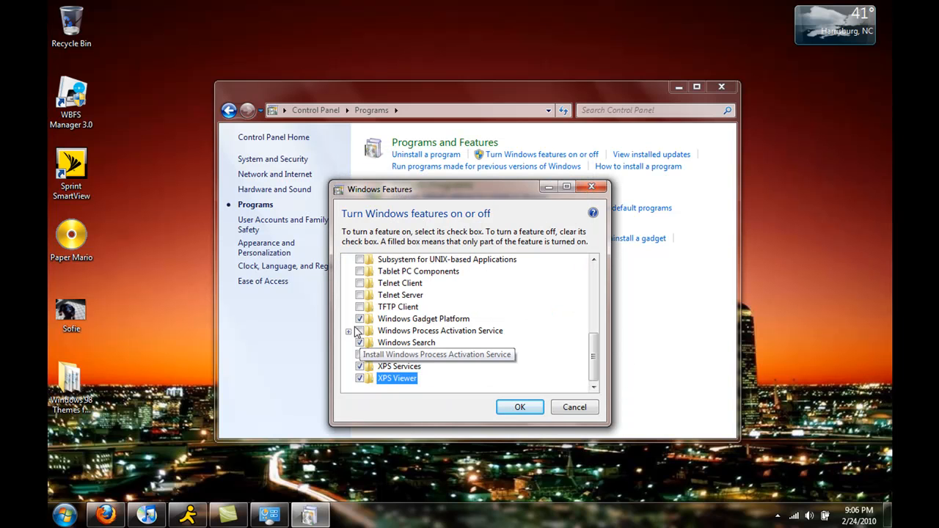
mouse_move(423, 318)
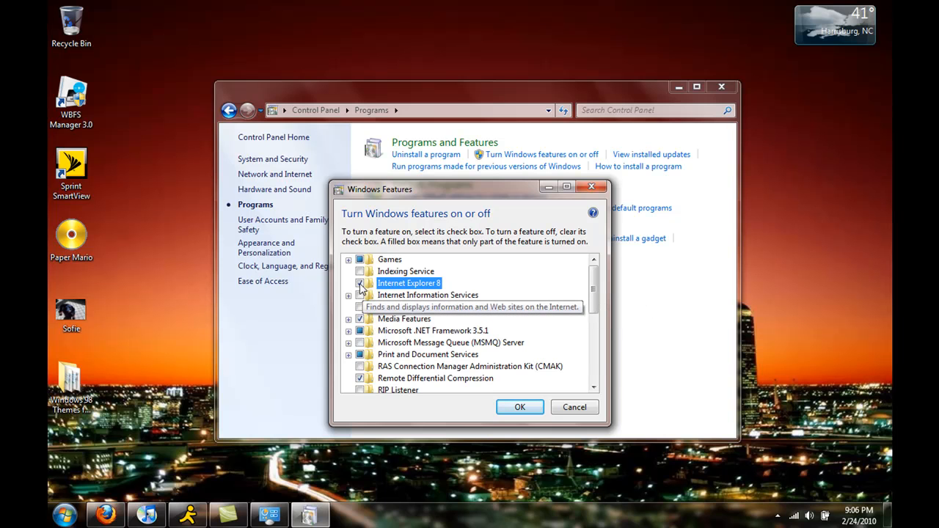
Uncheck Internet Explorer 8, accept the compatibility warning and apply with OK
left_click(360, 283)
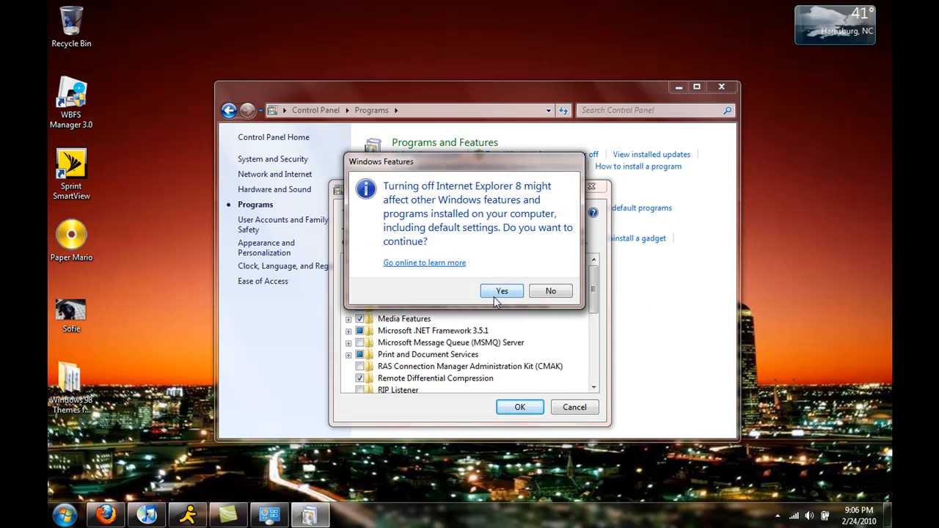
left_click(501, 291)
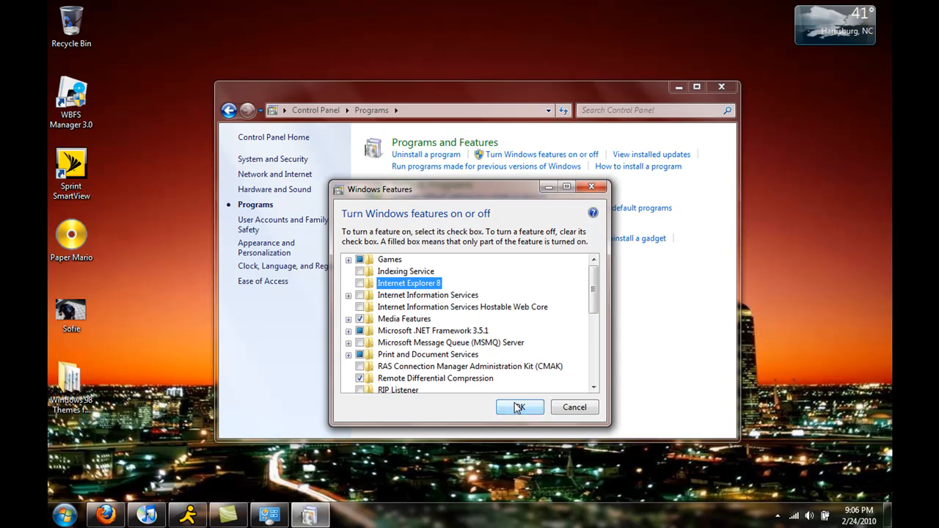
left_click(519, 407)
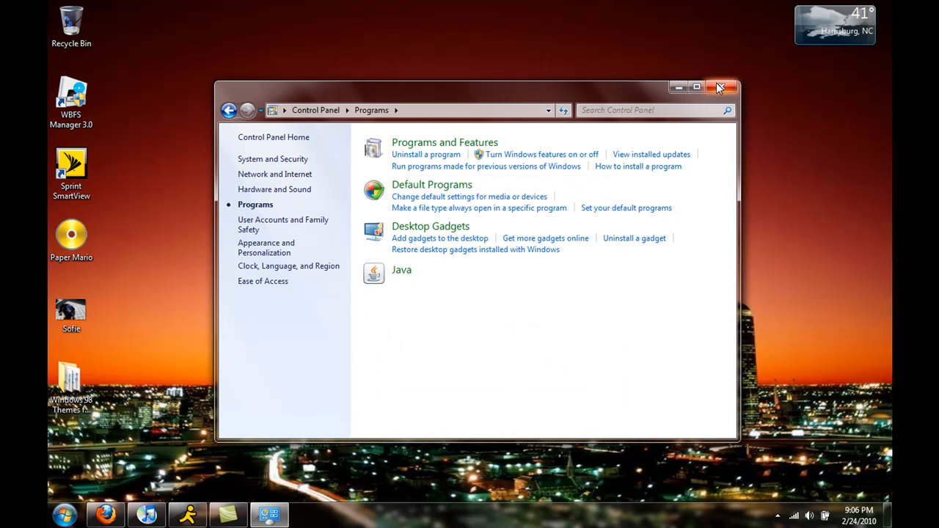
Close Control Panel, then browse All Programs and the Shut down options from Start
left_click(719, 88)
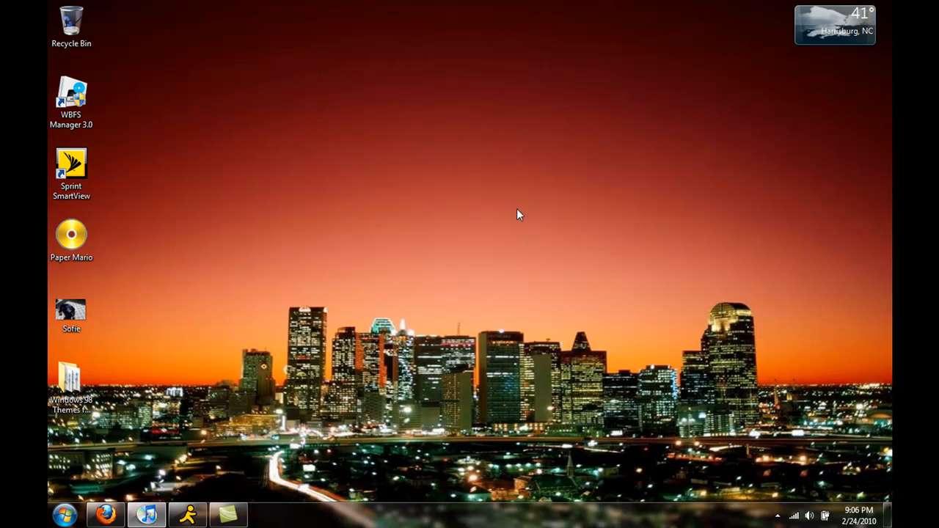
left_click(67, 513)
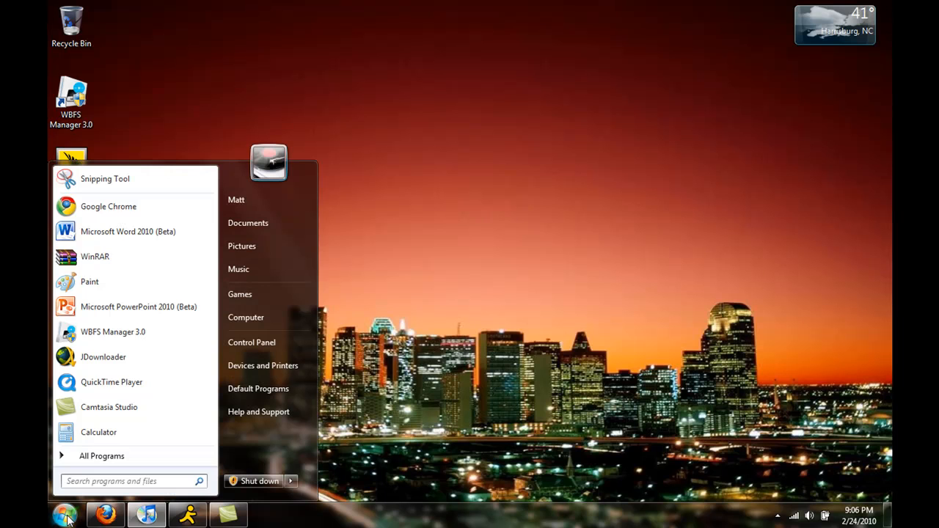
left_click(101, 455)
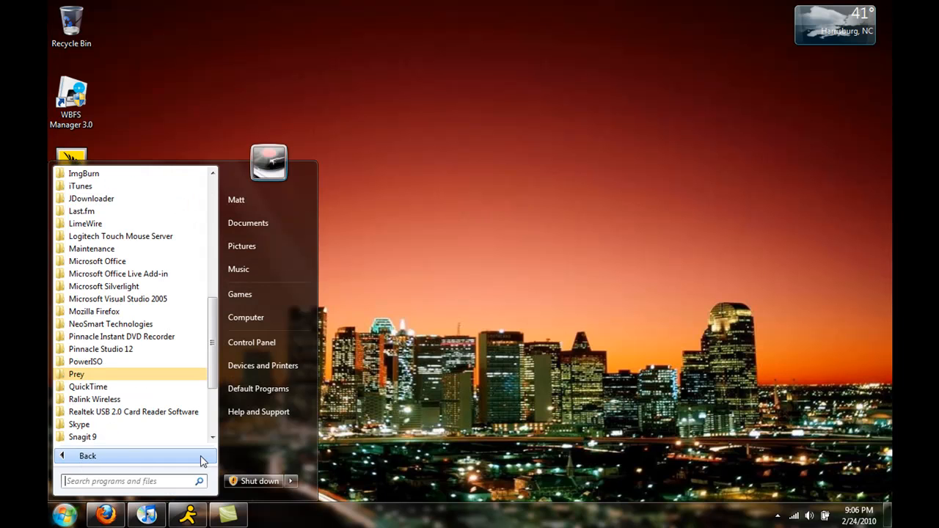
left_click(290, 482)
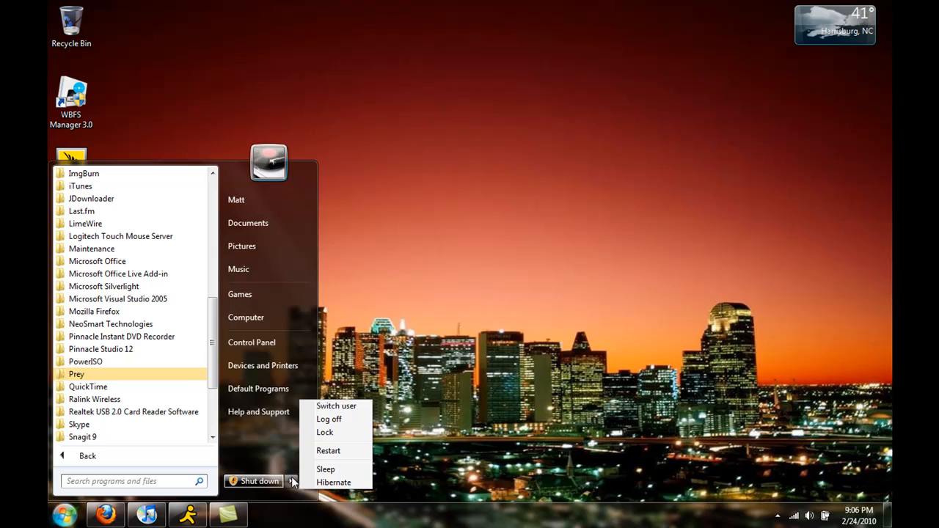
left_click(514, 293)
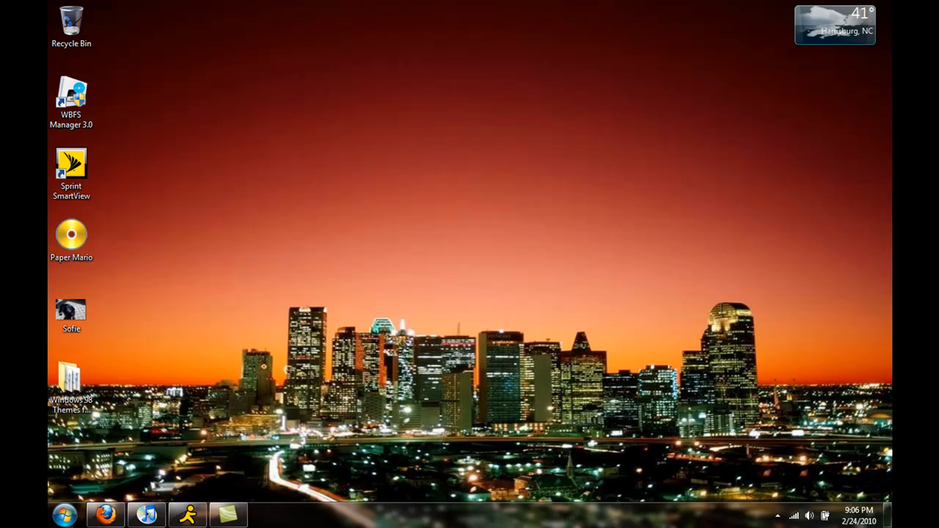
Reopen and dismiss the All Programs list, leaving the Start menu open on its main list
left_click(65, 514)
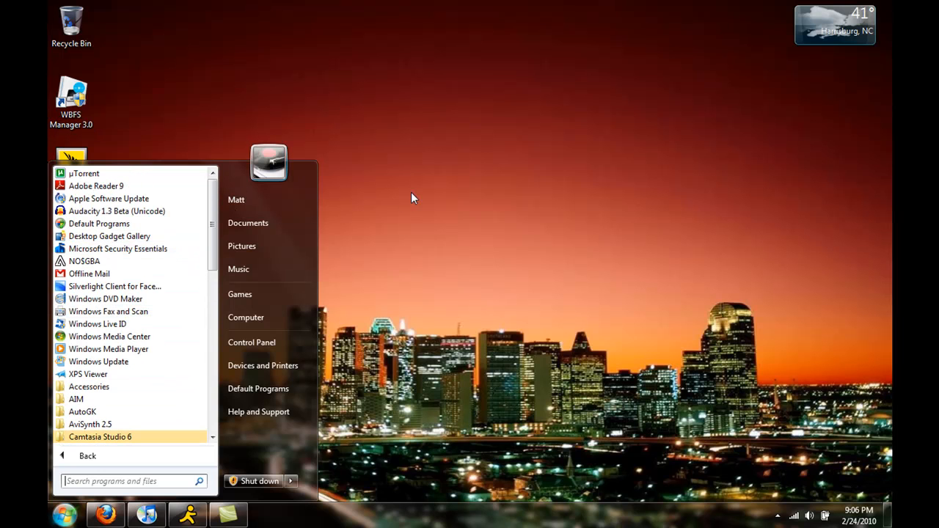
left_click(413, 198)
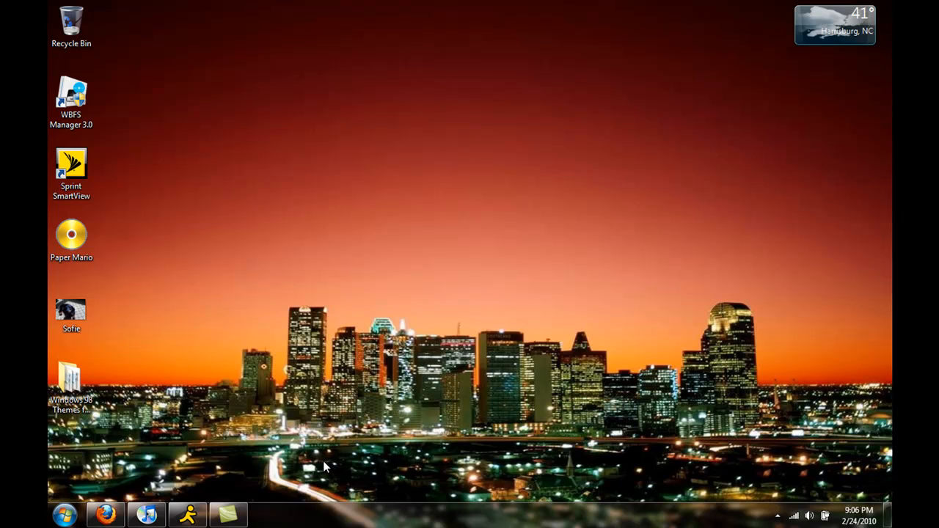
left_click(64, 513)
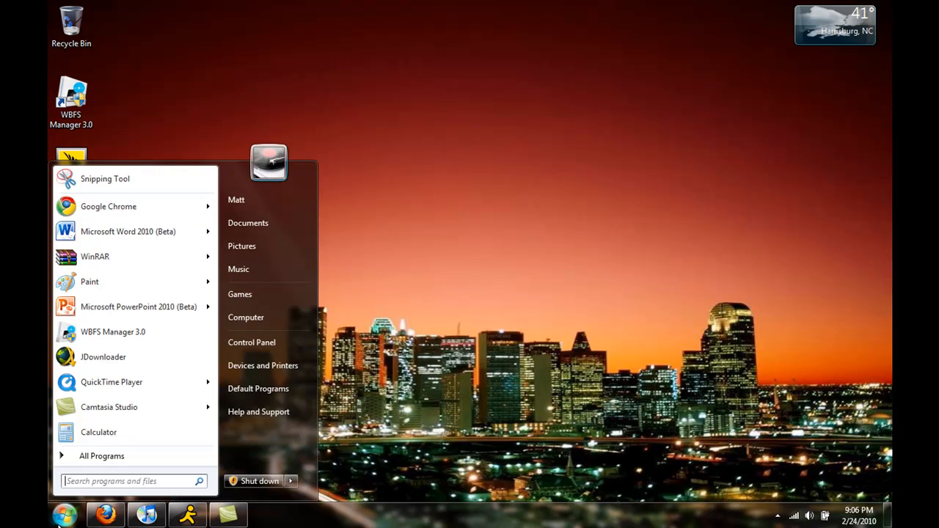
Dismiss the Start menu and choose 'Keep the current color scheme, and don't show this message again'
left_click(101, 454)
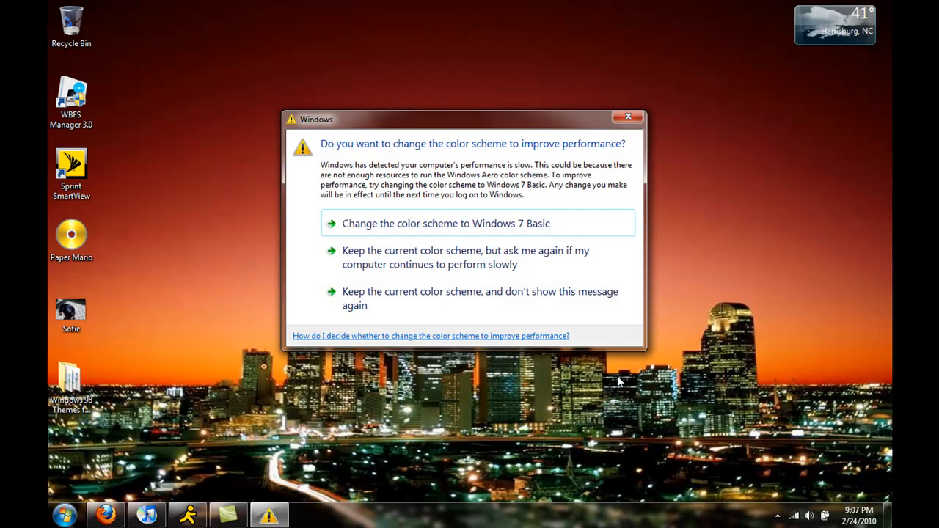
mouse_move(432, 299)
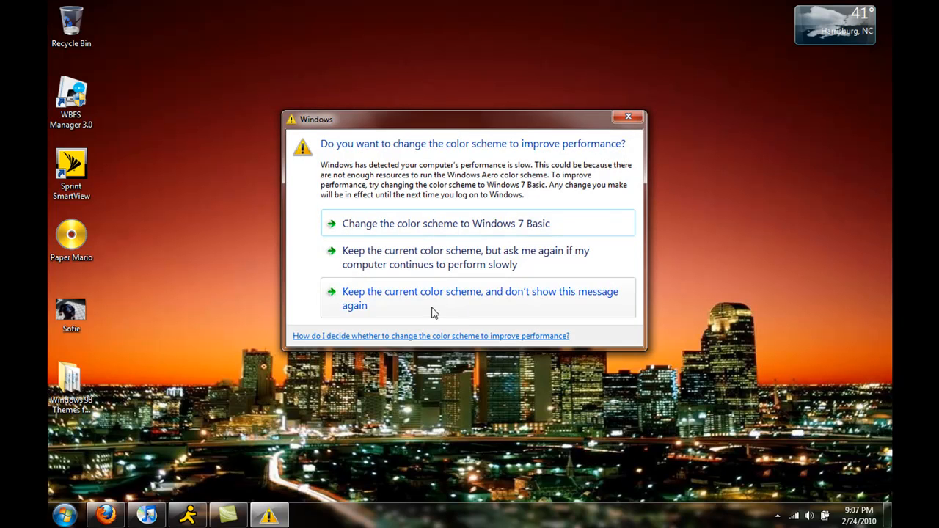
left_click(480, 298)
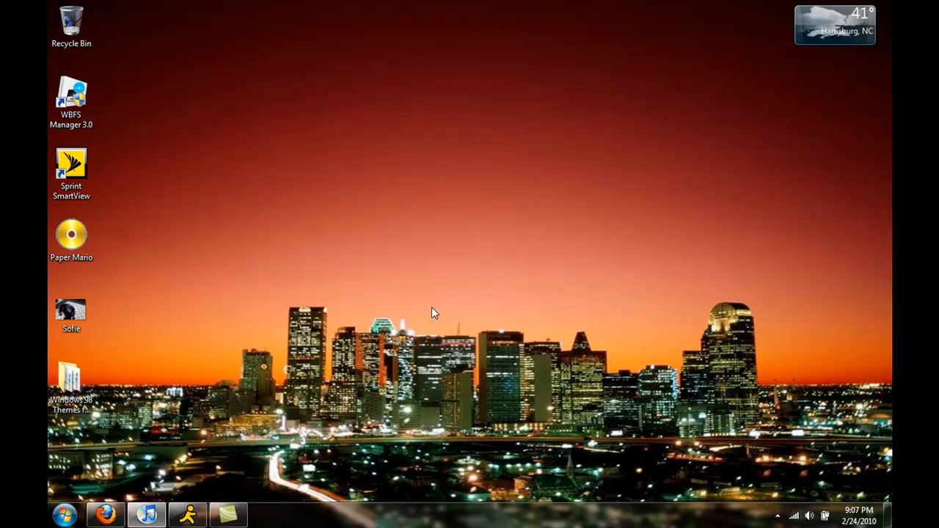
mouse_move(238, 503)
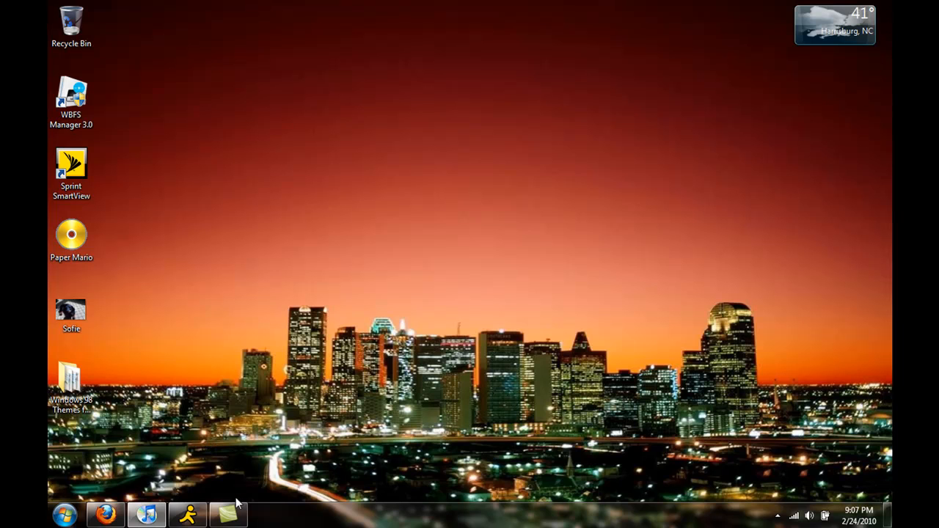
mouse_move(229, 513)
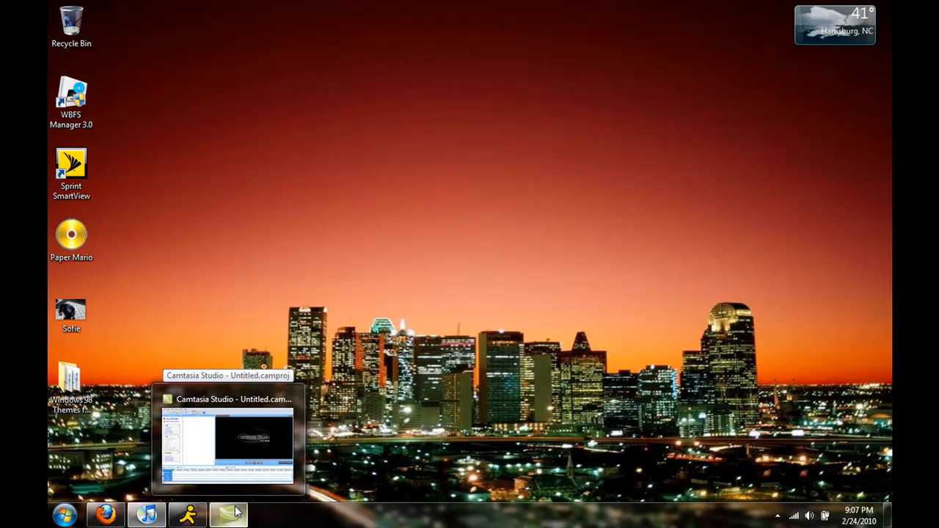